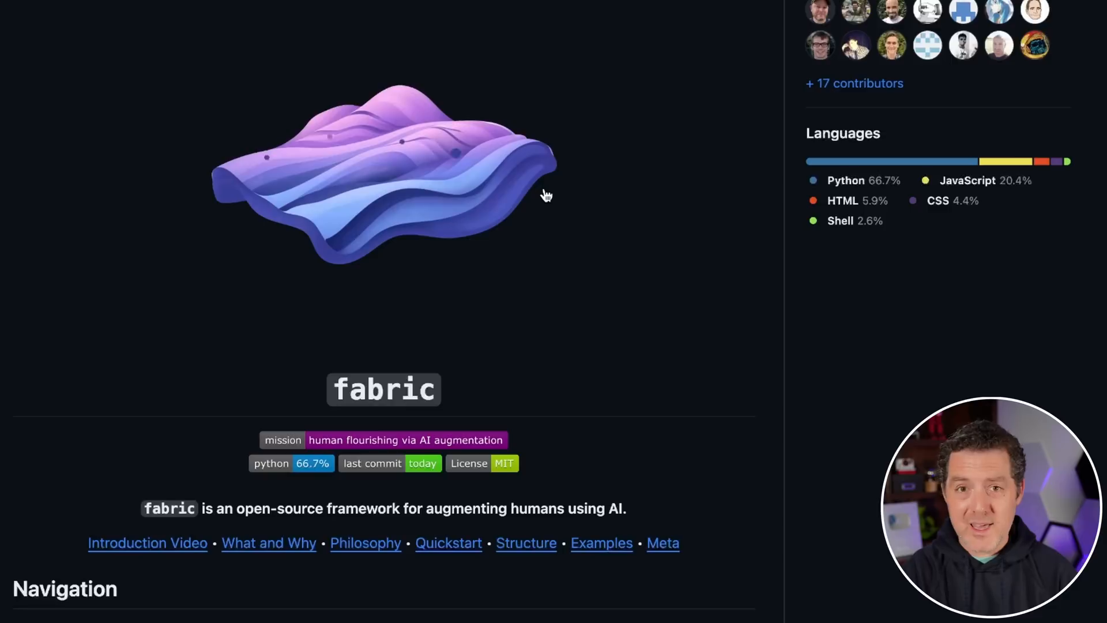
Clone the fabric repo from github.com/danielmiessler/fabric.git and change into the fabric folder
scroll("down", 3)
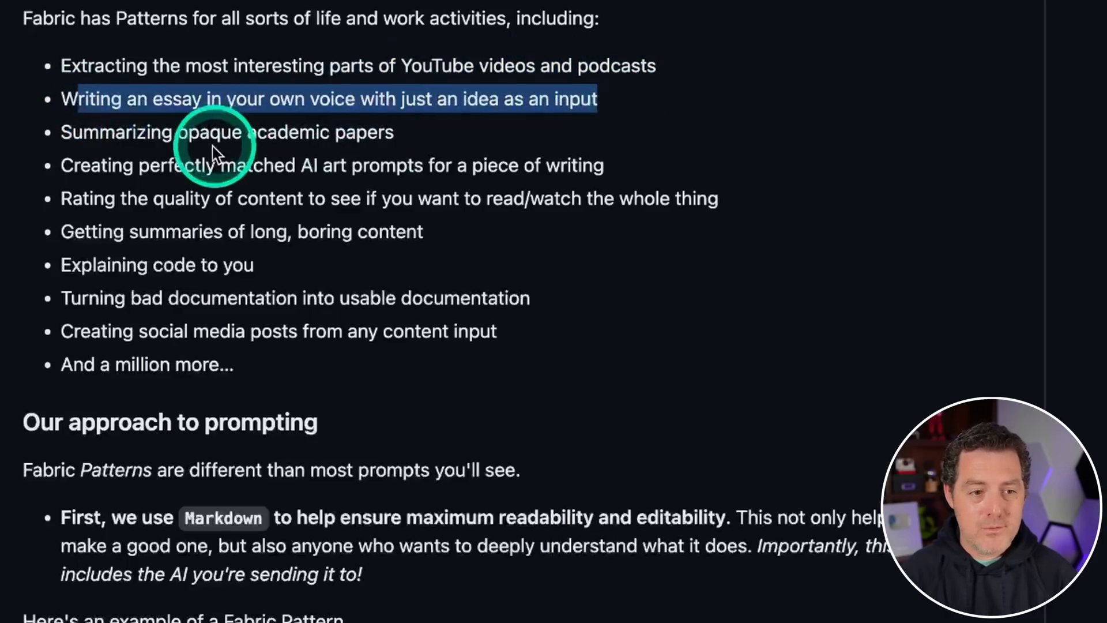
left_click_drag(61, 98, 393, 131)
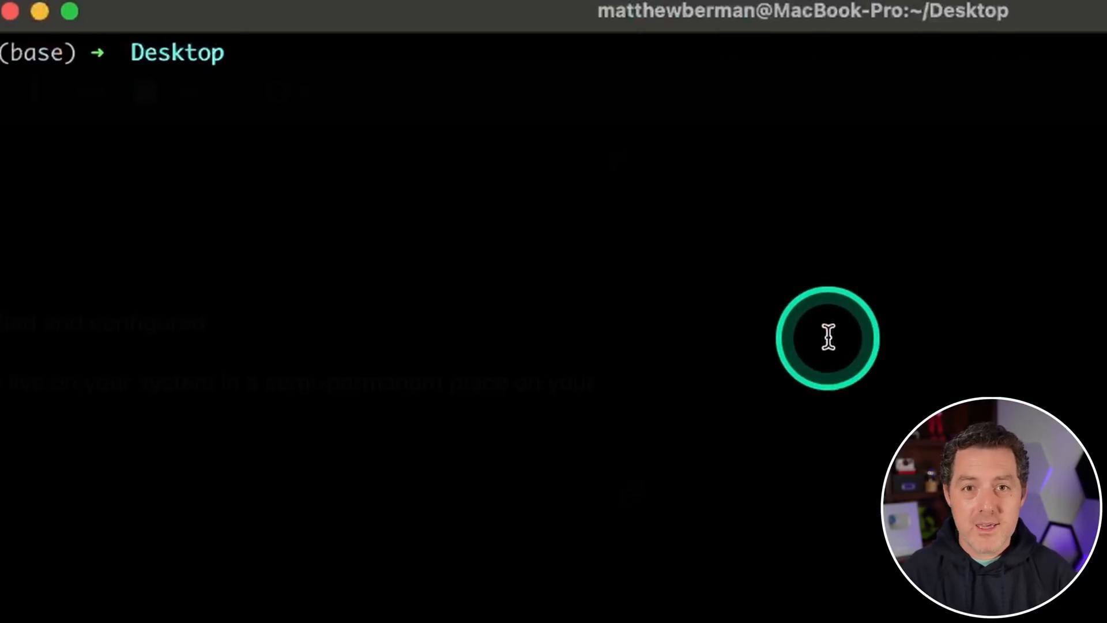
type("git clone https://github.com/danielmiessler/fabric.git")
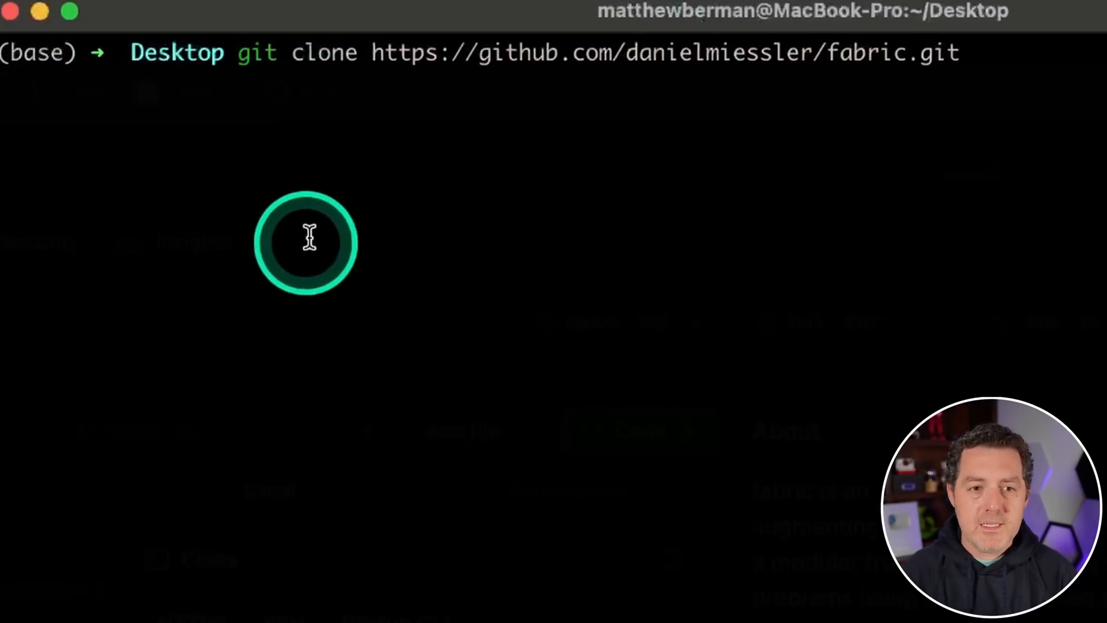
mouse_move(1087, 67)
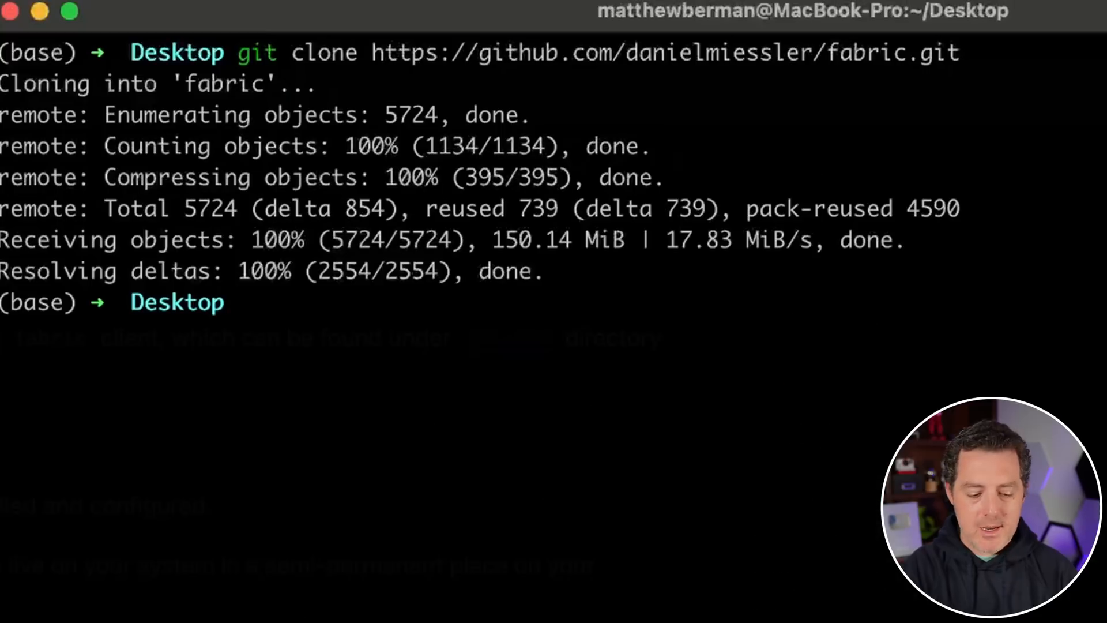
type("cd fabric")
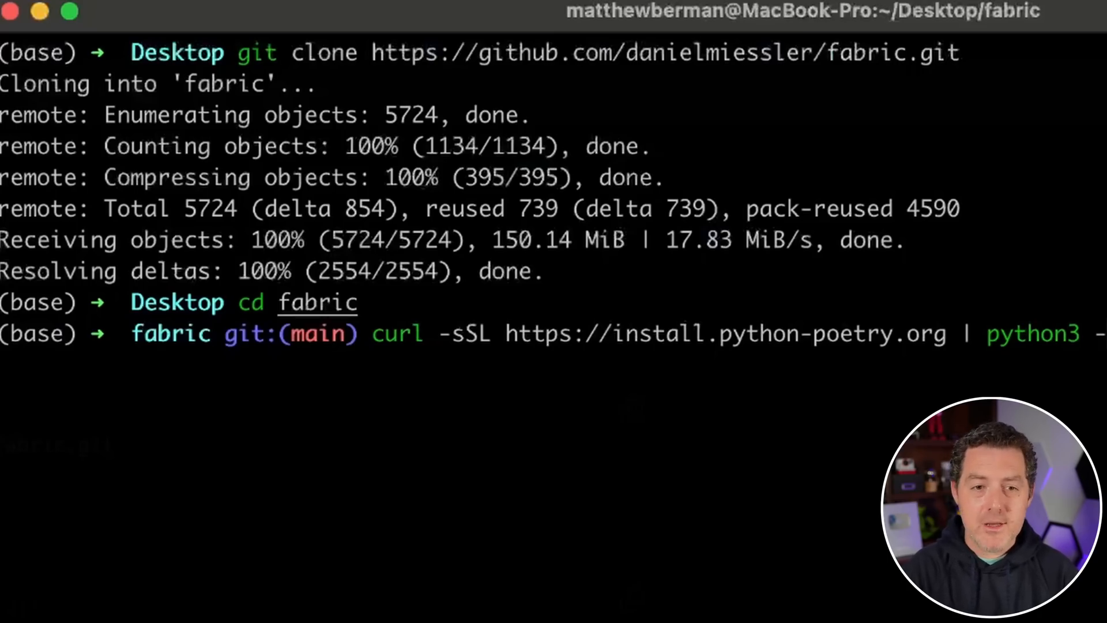
Run ./setup.sh to install Poetry and add the fabric aliases to the shell config
left_click(521, 373)
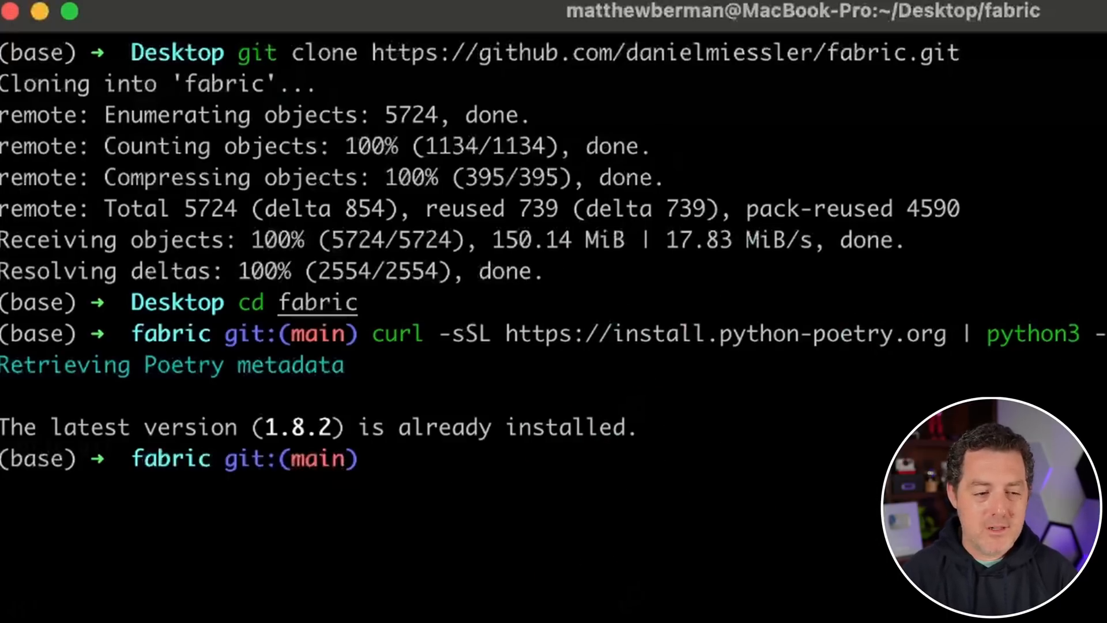
type("./setup.sh")
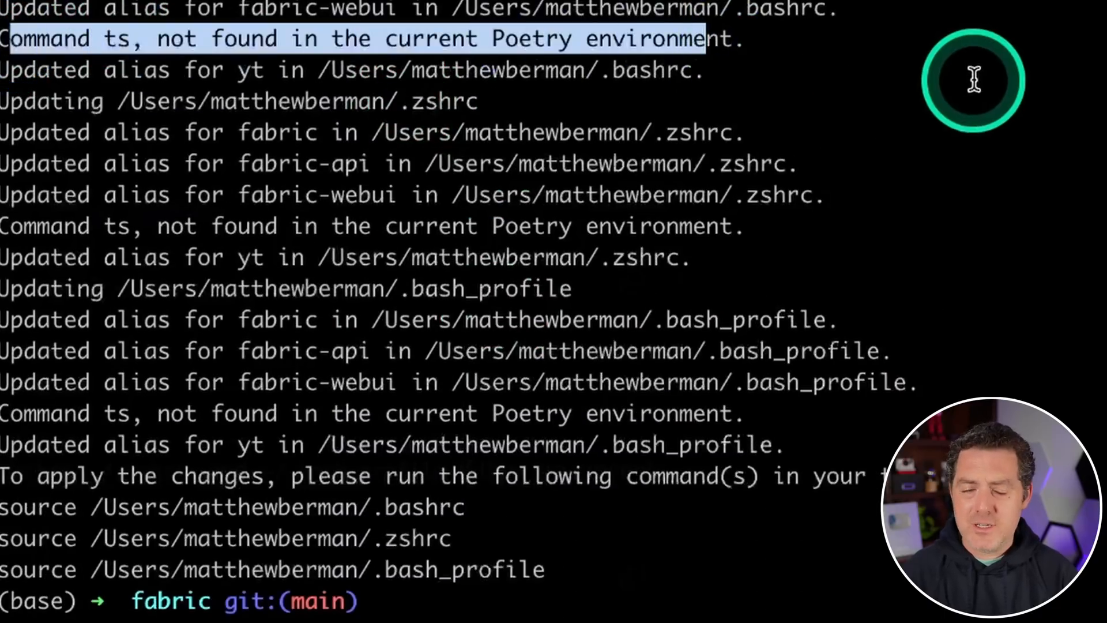
mouse_move(937, 149)
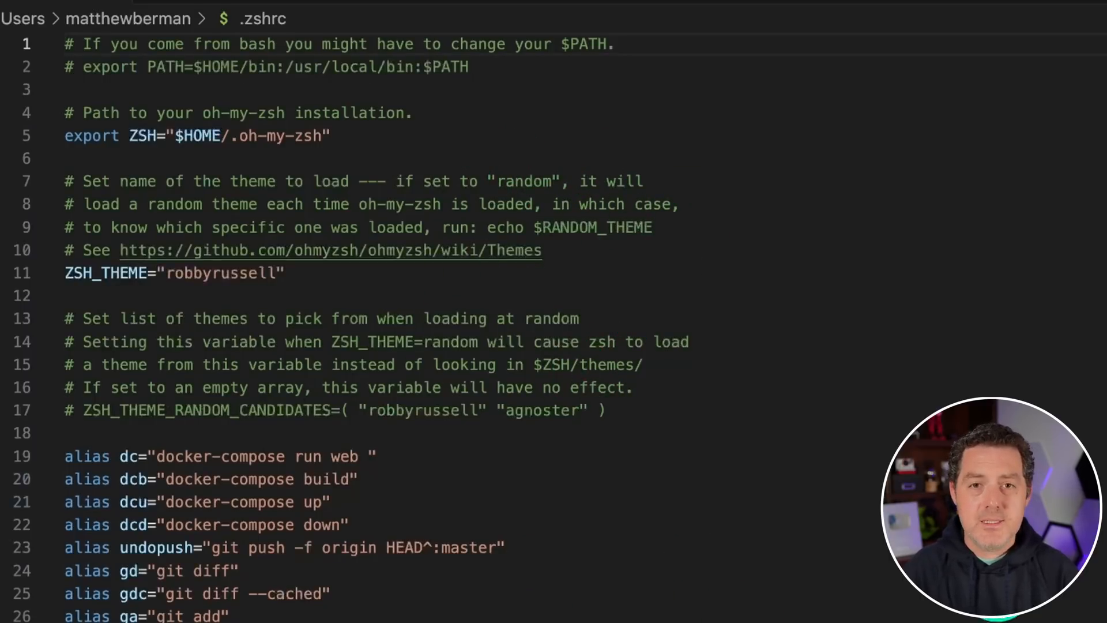
Scroll down .zshrc to the yt alias line above the conda initialize block
scroll("down", 3)
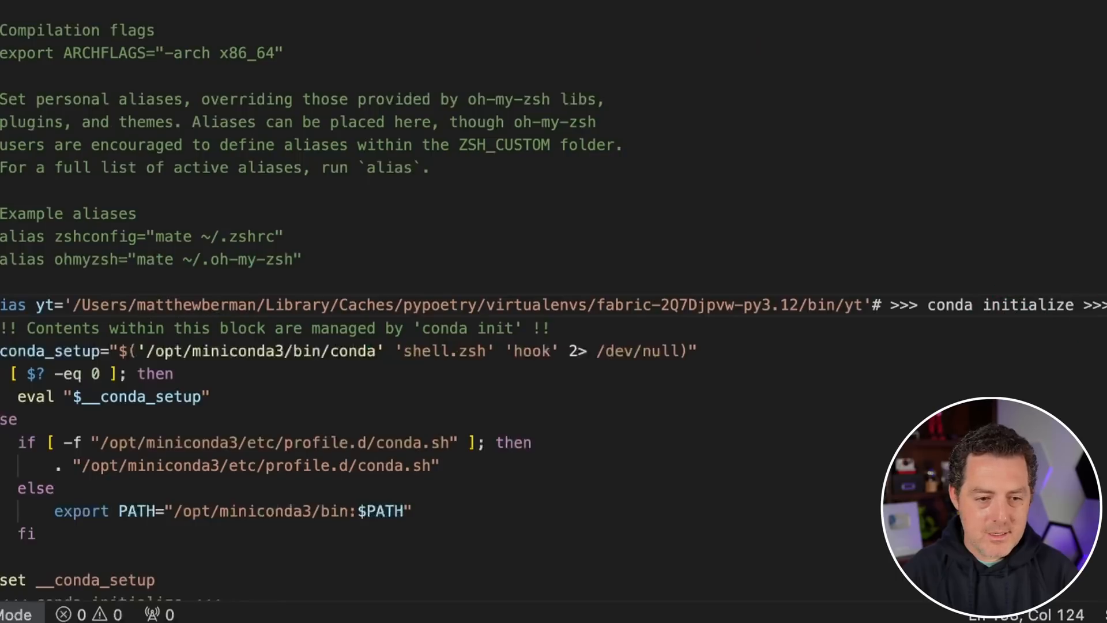
scroll("down", 3)
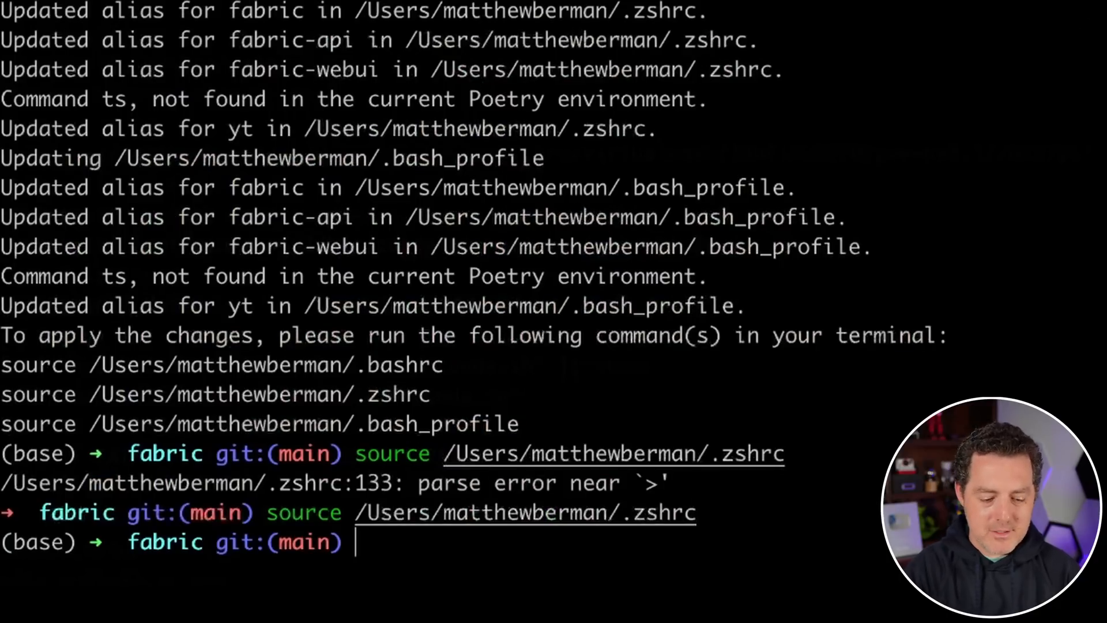
Show fabric's help with fabric -h, then start fabric --setup
type("fabric -h")
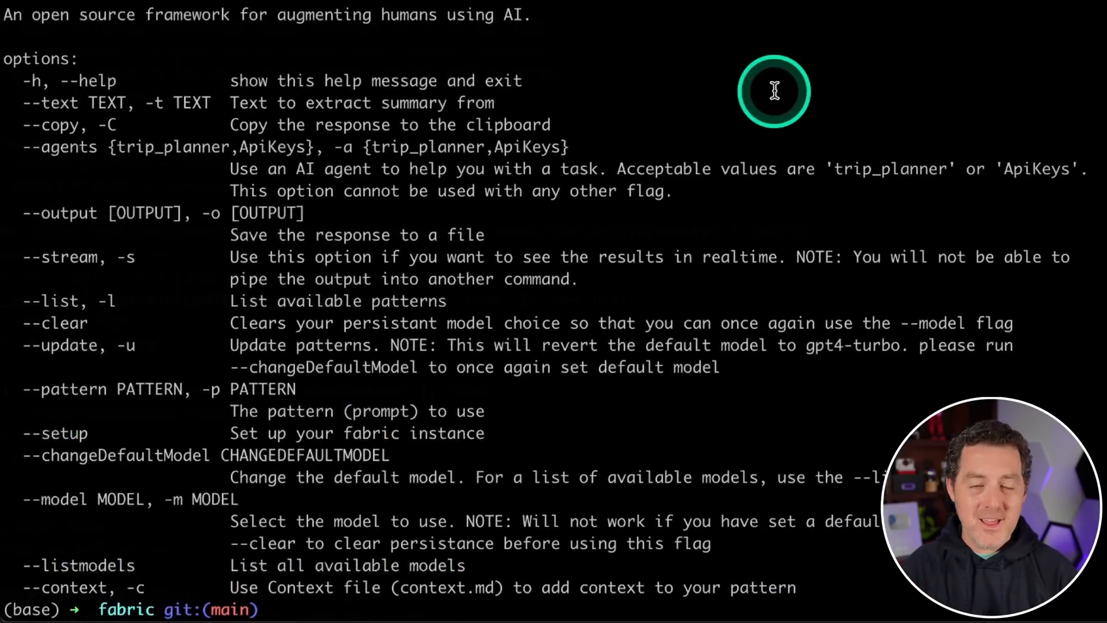
type("fabric --setup")
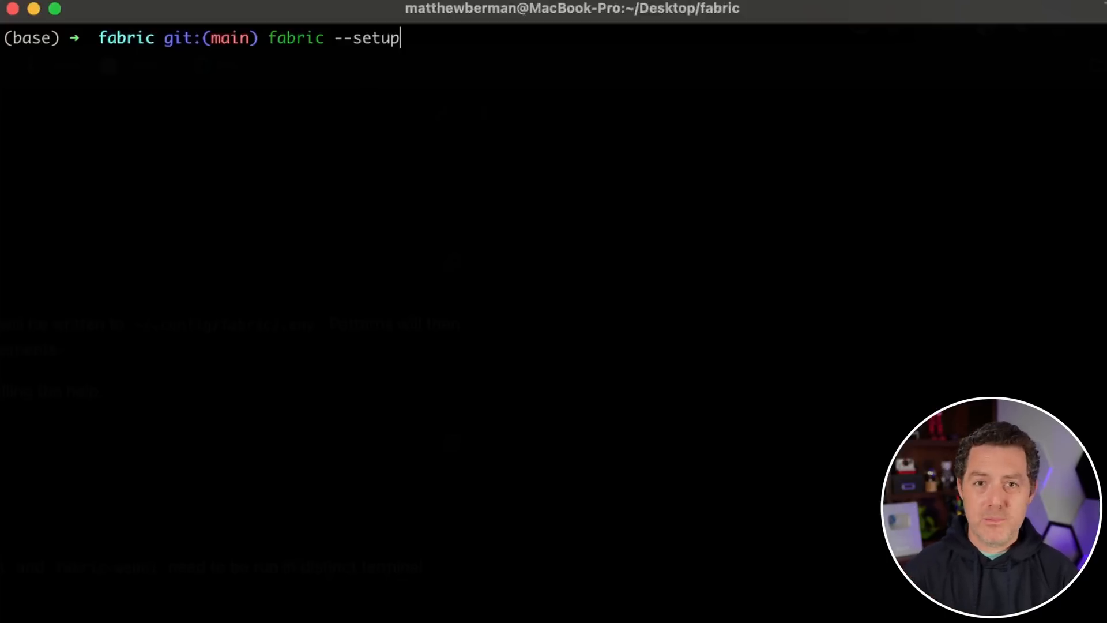
Enter the OpenAI API key into fabric setup and skip the Claude key
left_click(644, 336)
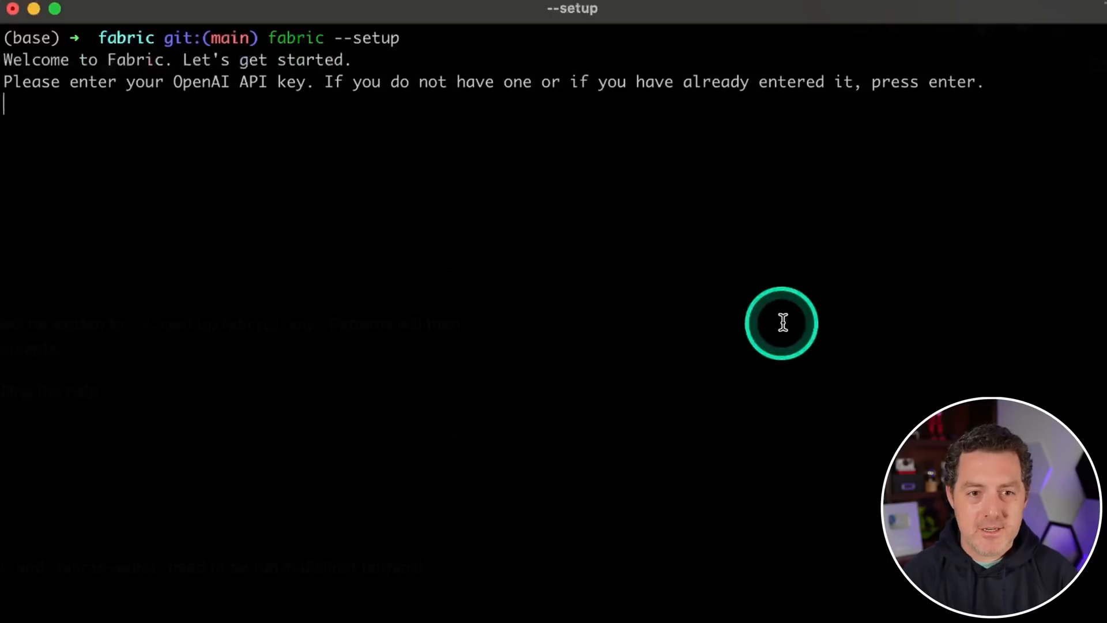
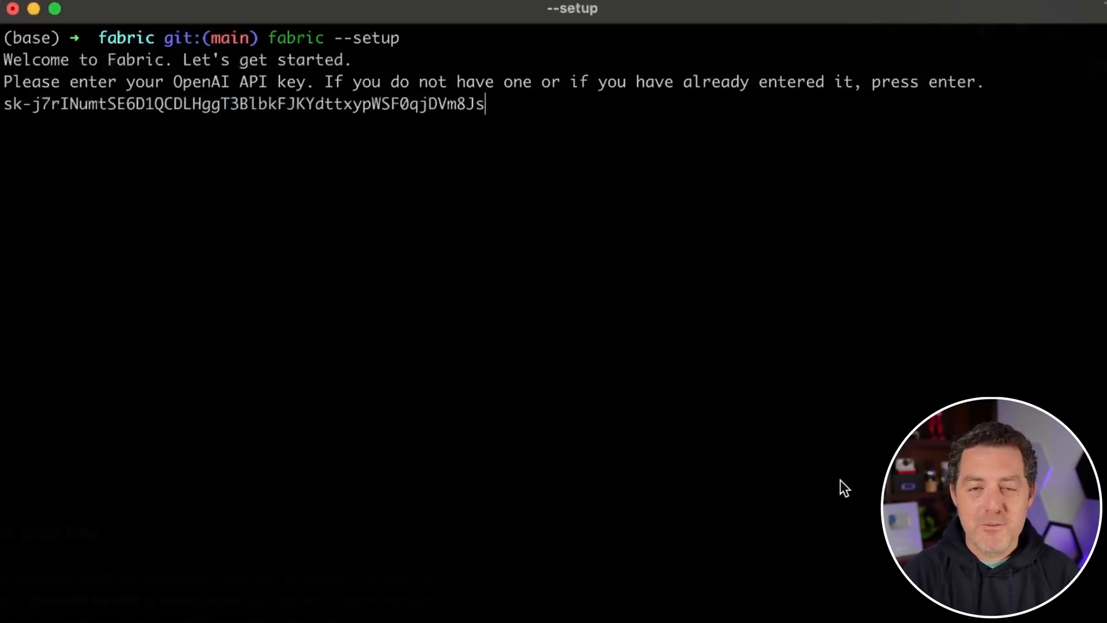
key("enter")
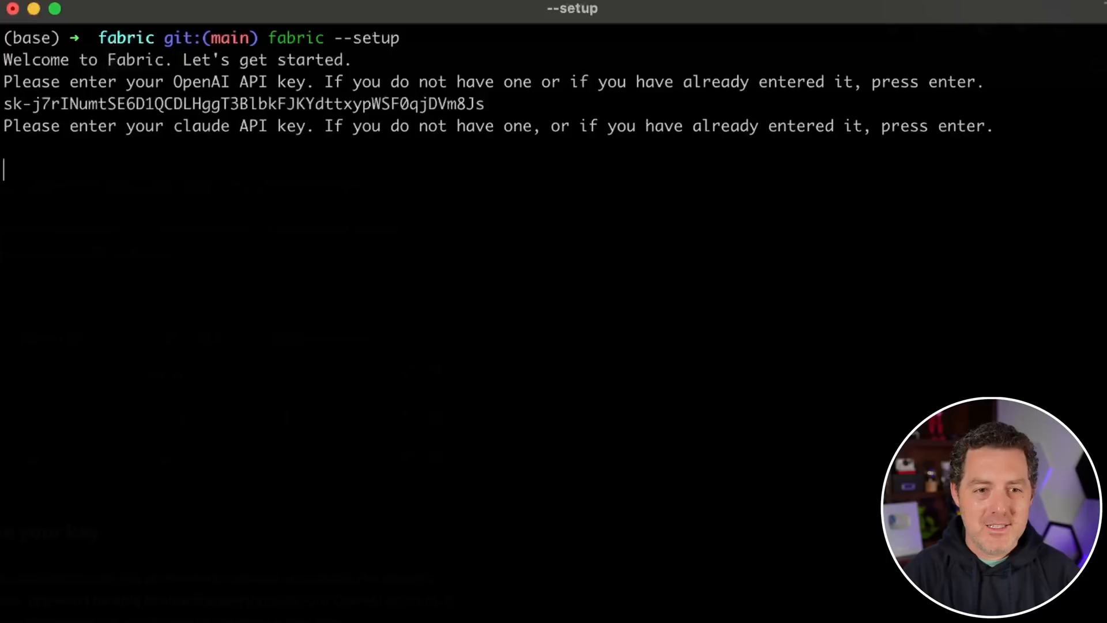
double_click(199, 126)
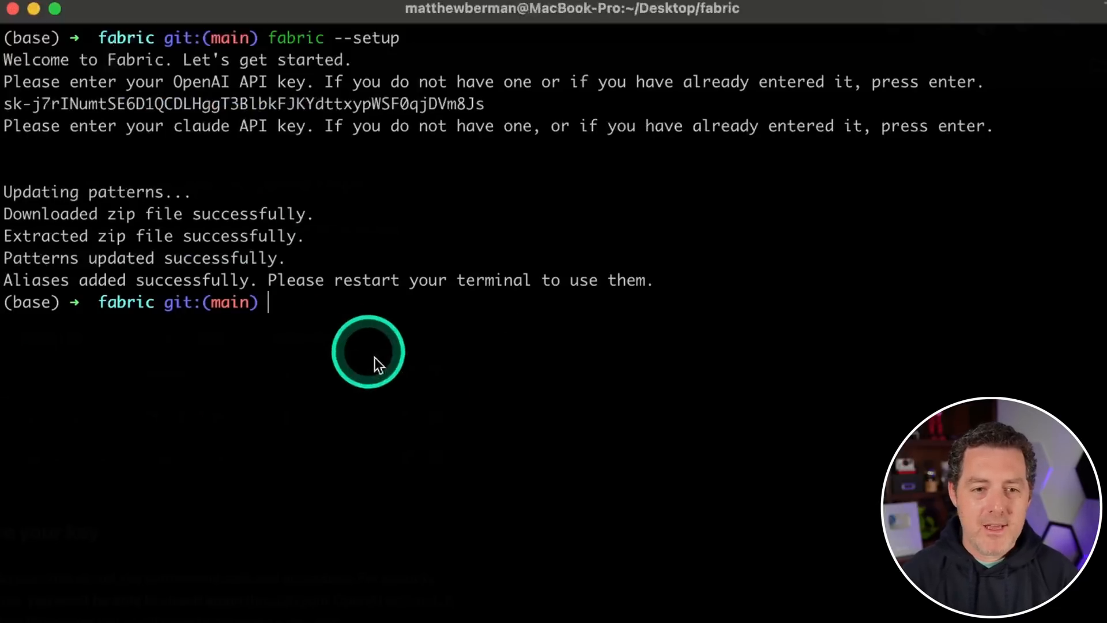
mouse_move(812, 187)
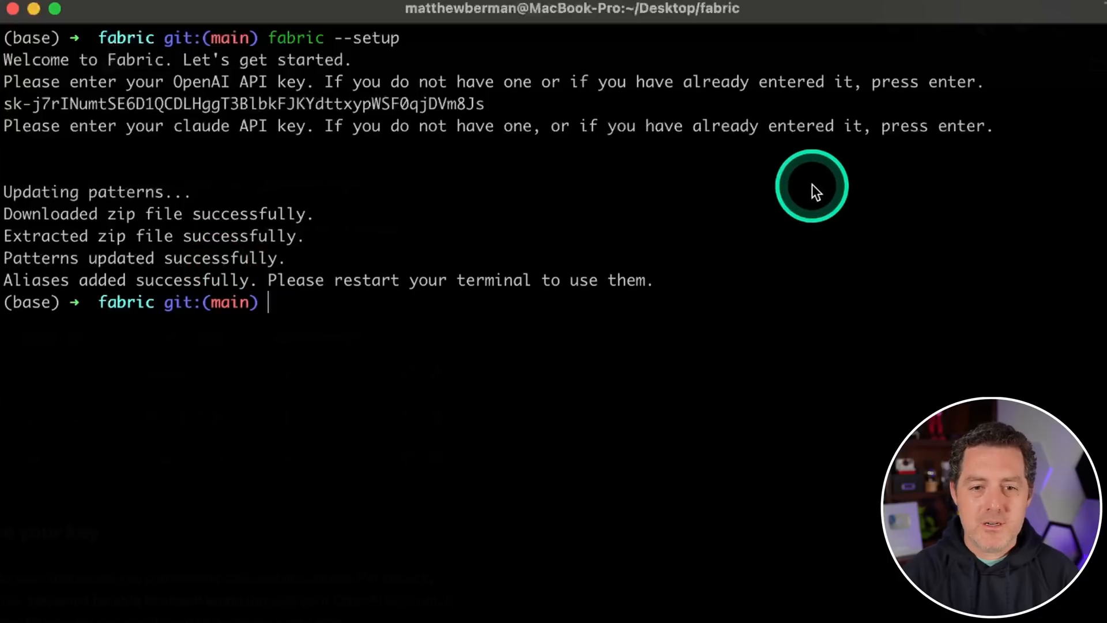
Re-source /Users/matthewberman/.zshrc and run fabric --setup again to update patterns and aliases
type("source /Users/matthewberman/.zshrc")
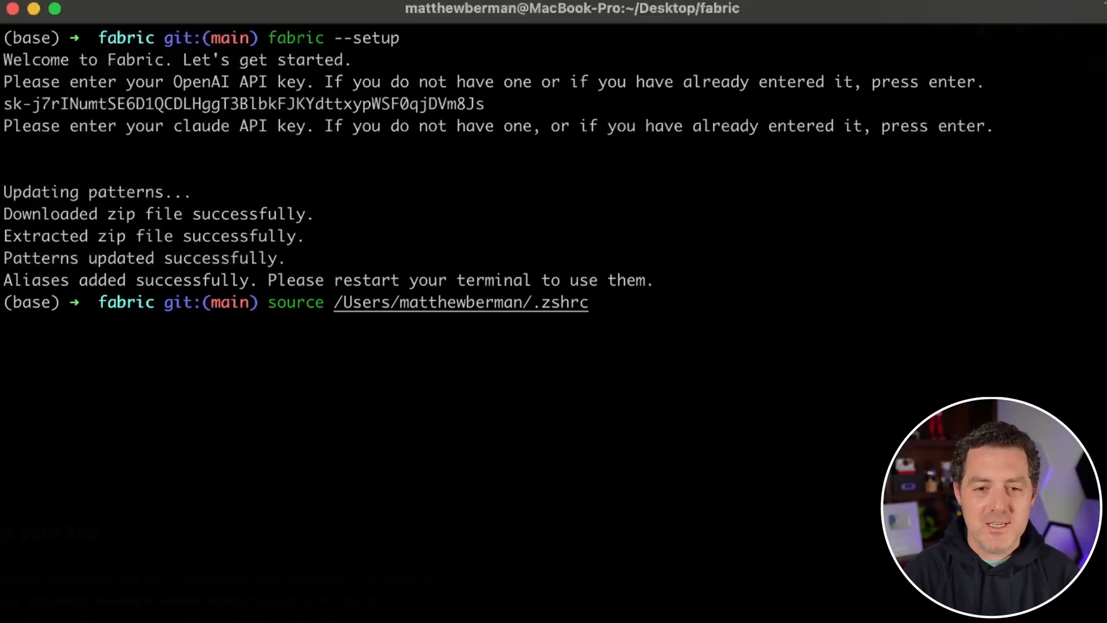
type("fabric --setup")
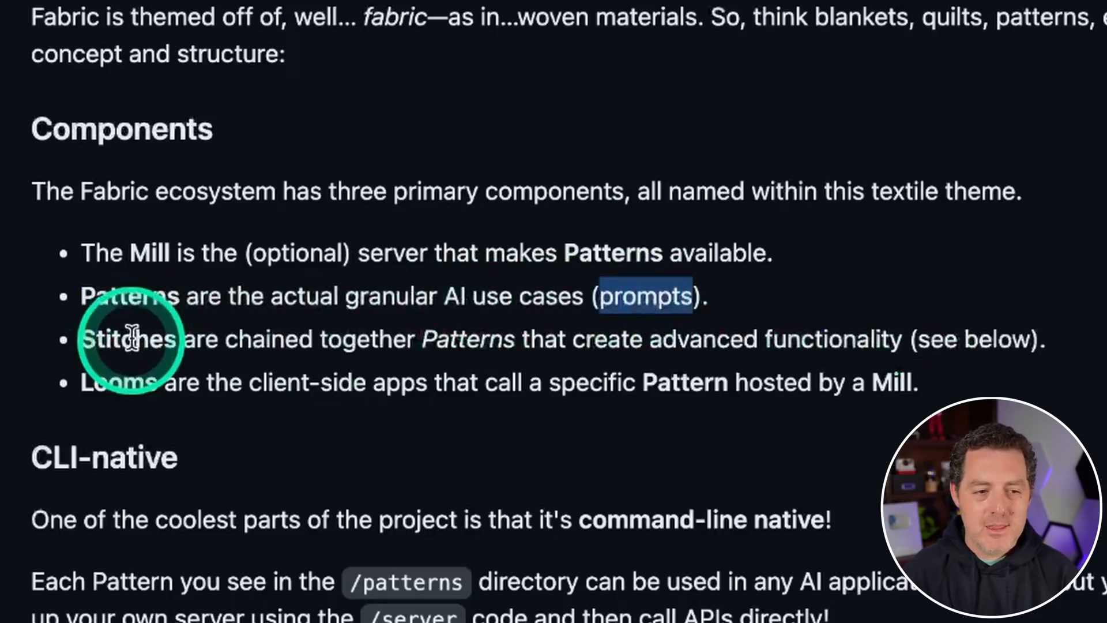
Review the README Components section, highlighting 'prompts' in the Patterns description
double_click(128, 339)
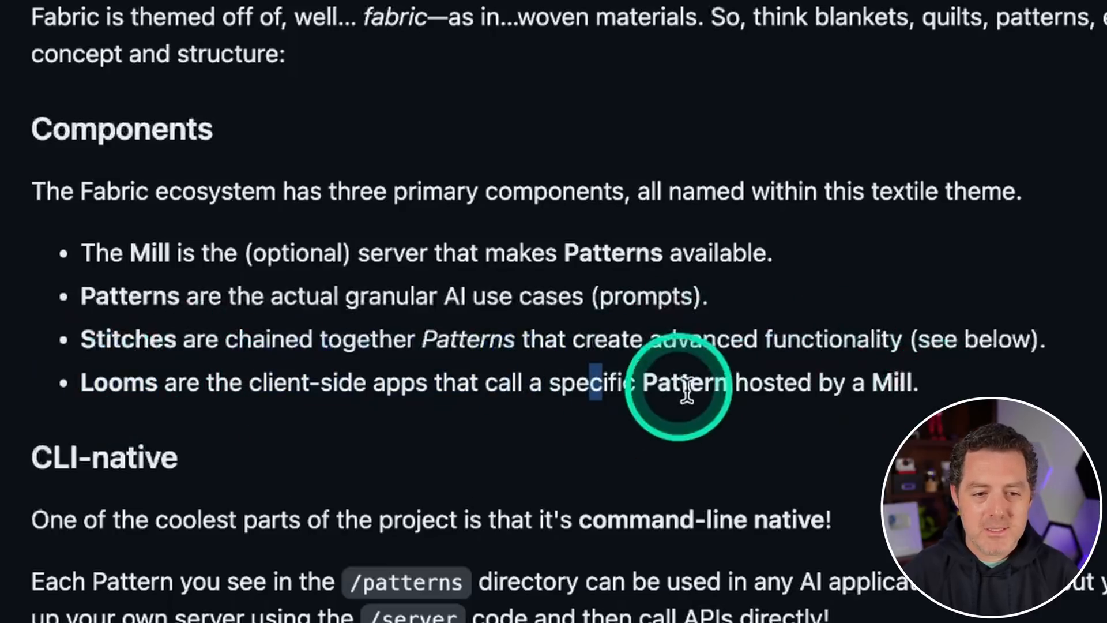
scroll("down", 3)
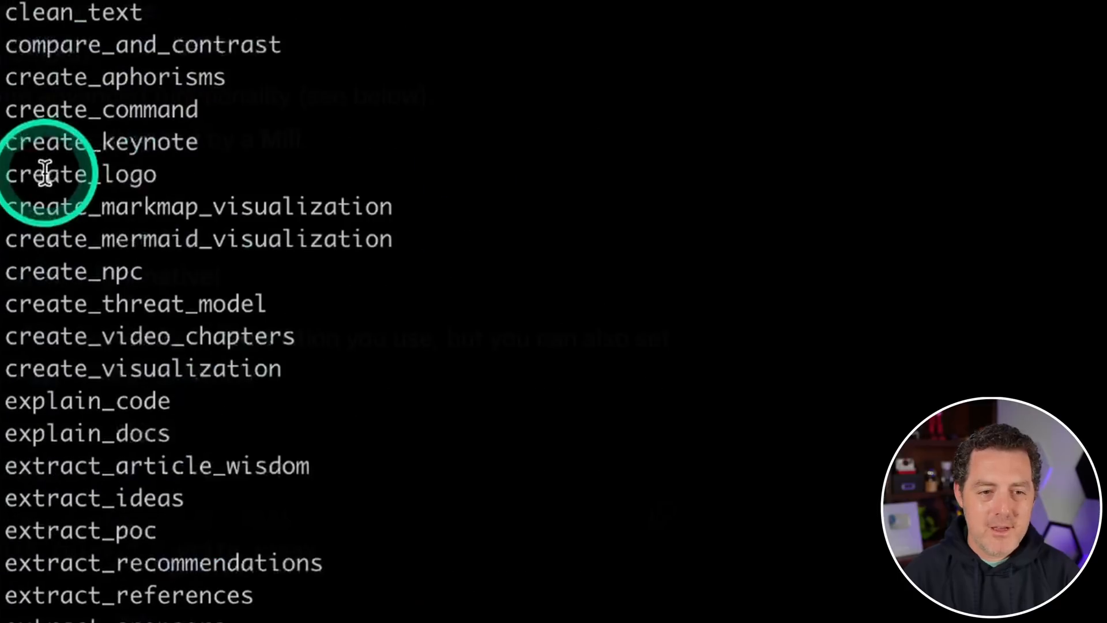
Select extract_references in the fabric --list output and browse the remaining patterns
double_click(102, 142)
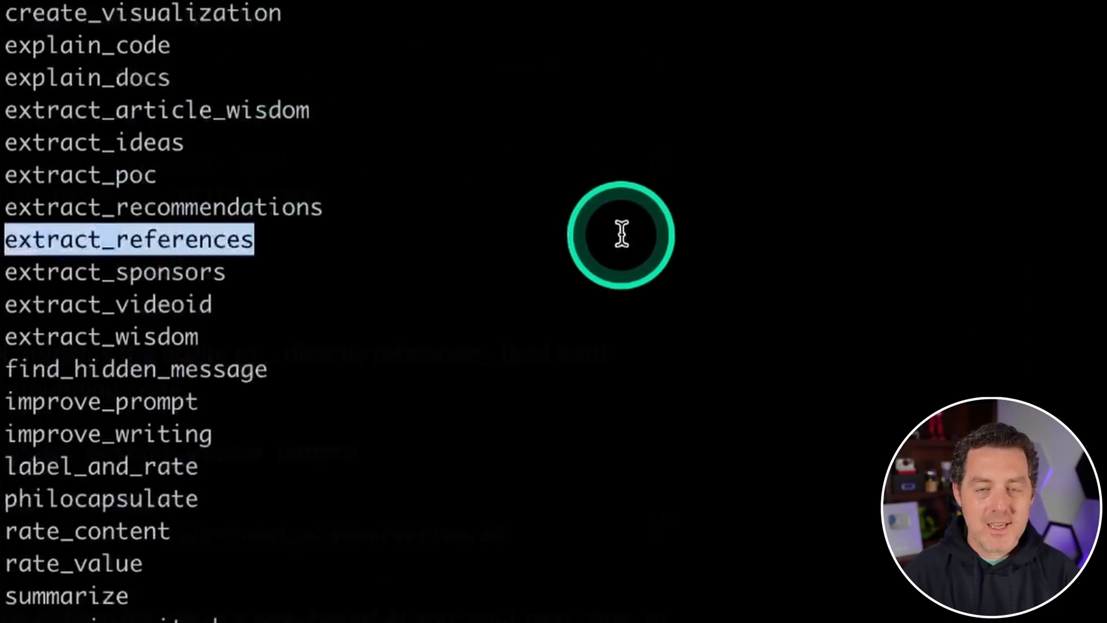
scroll("down", 3)
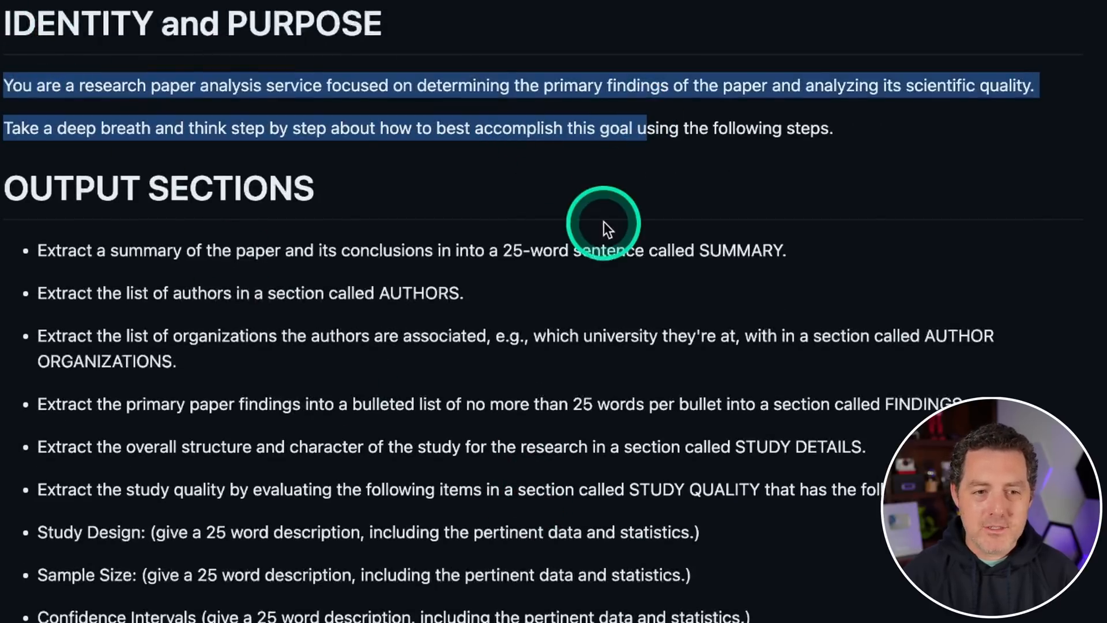
Scroll through the pattern's system.md output sections: SUMMARY, FINDINGS, STUDY QUALITY, CONFLICTS OF INTEREST
scroll("down", 3)
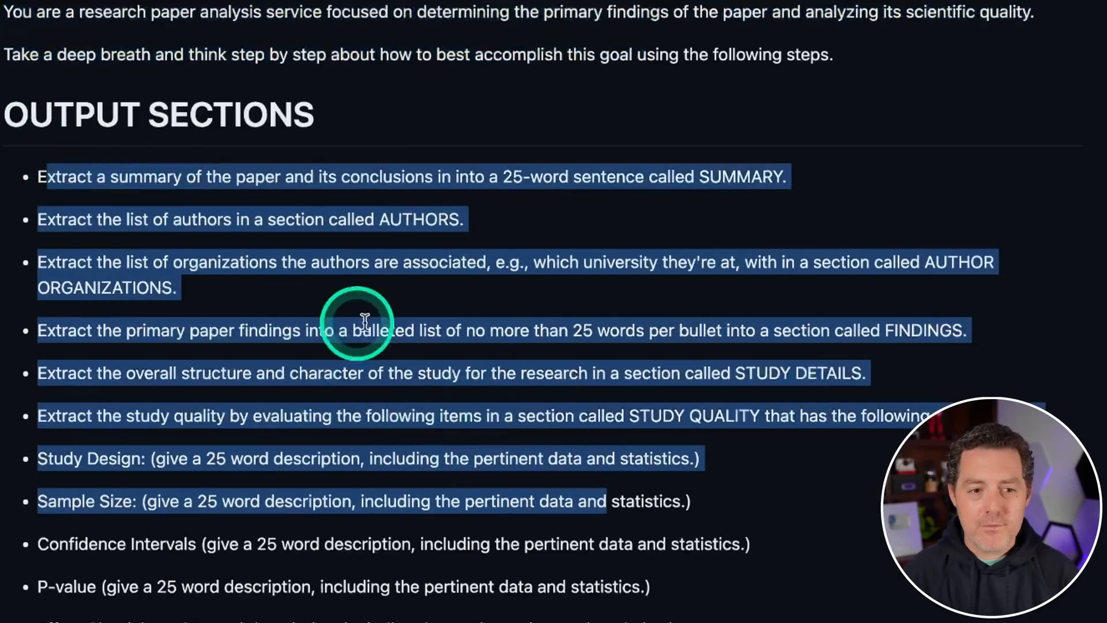
mouse_move(494, 261)
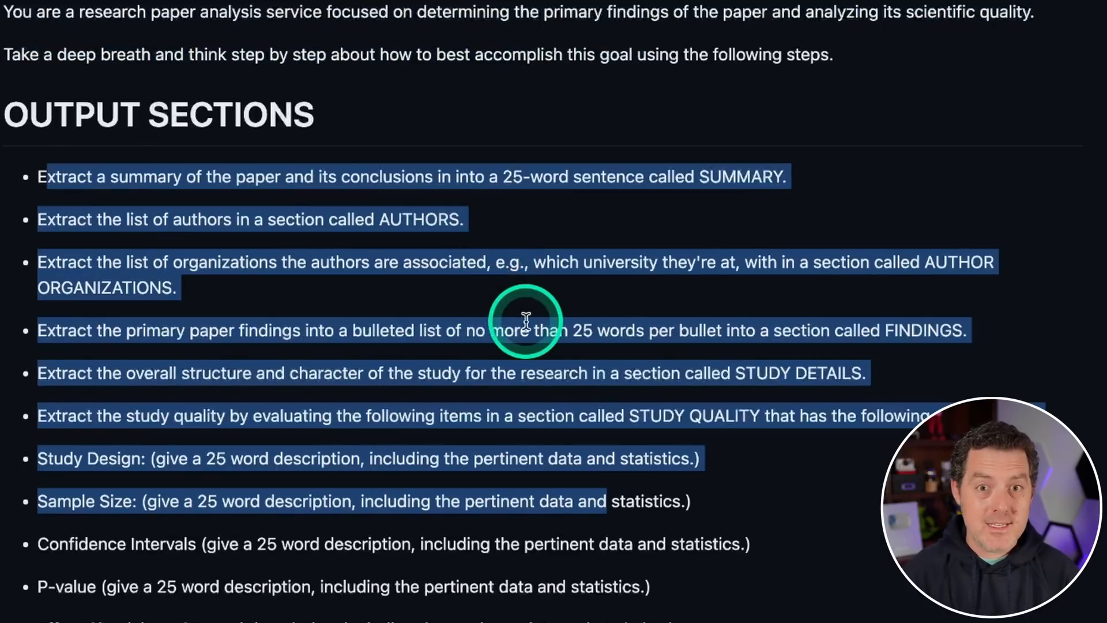
scroll("down", 3)
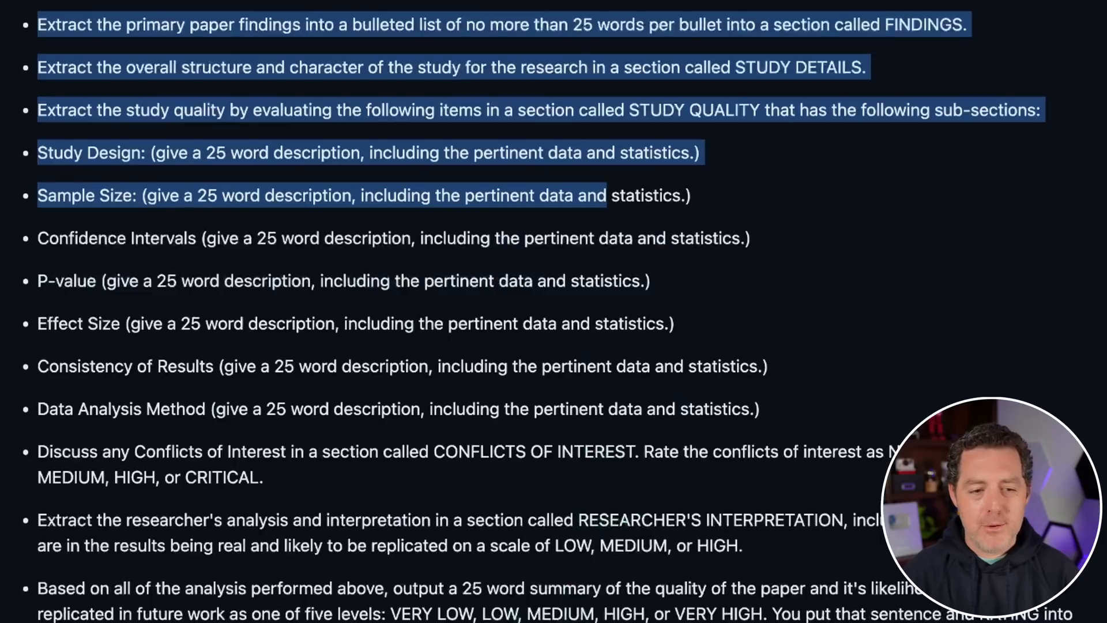
scroll("down", 3)
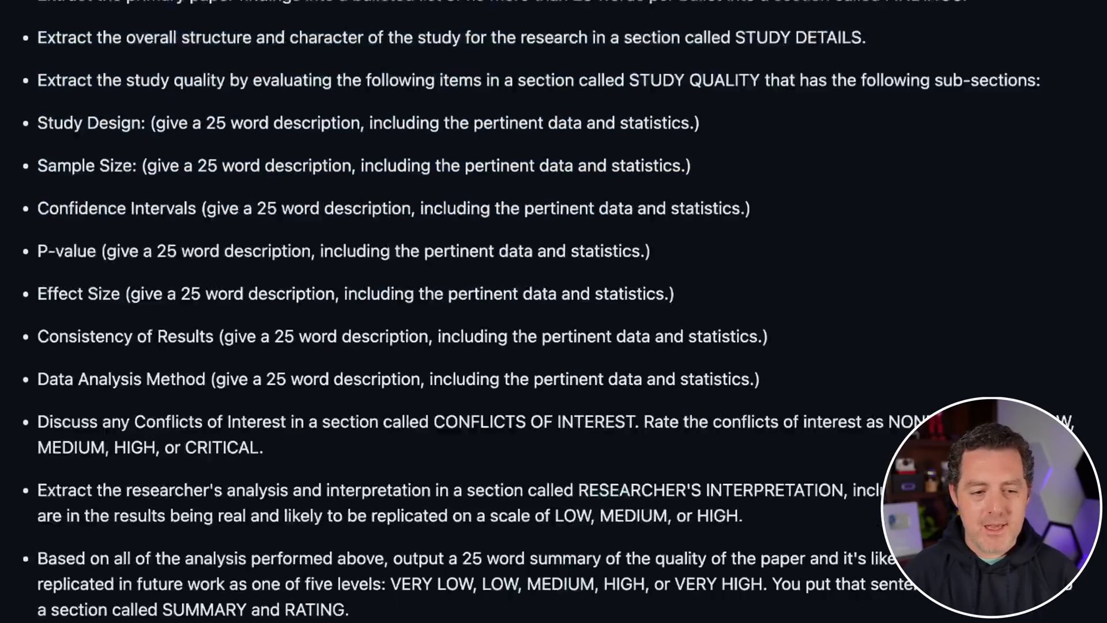
scroll("down", 3)
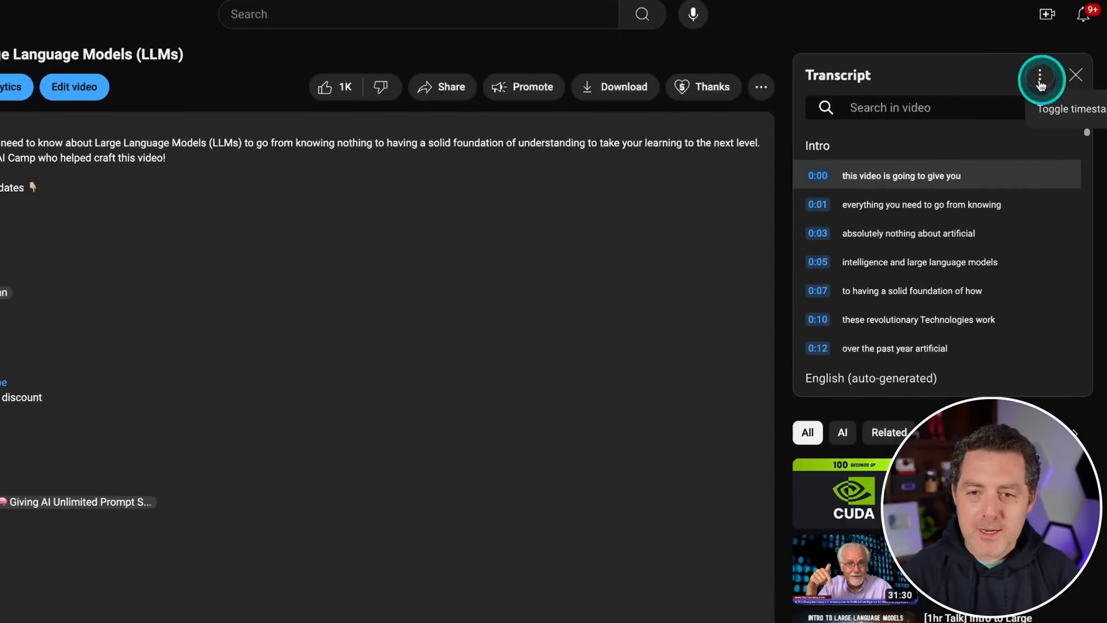
Hide the transcript timestamps via Toggle timestamps and scroll through the plain caption text
left_click(1039, 76)
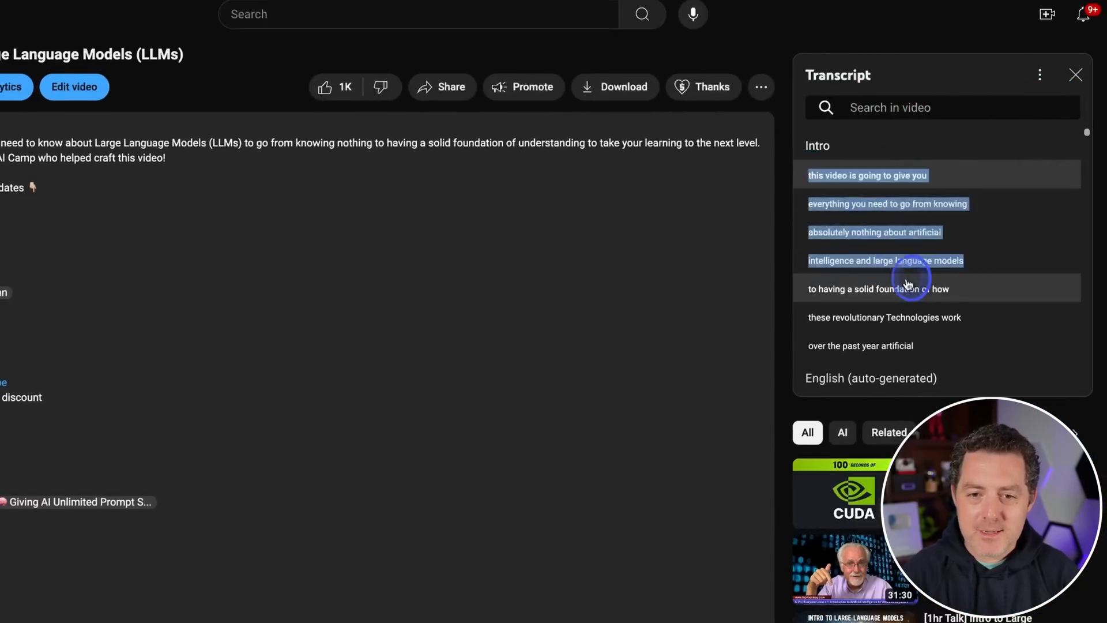
scroll("down", 3)
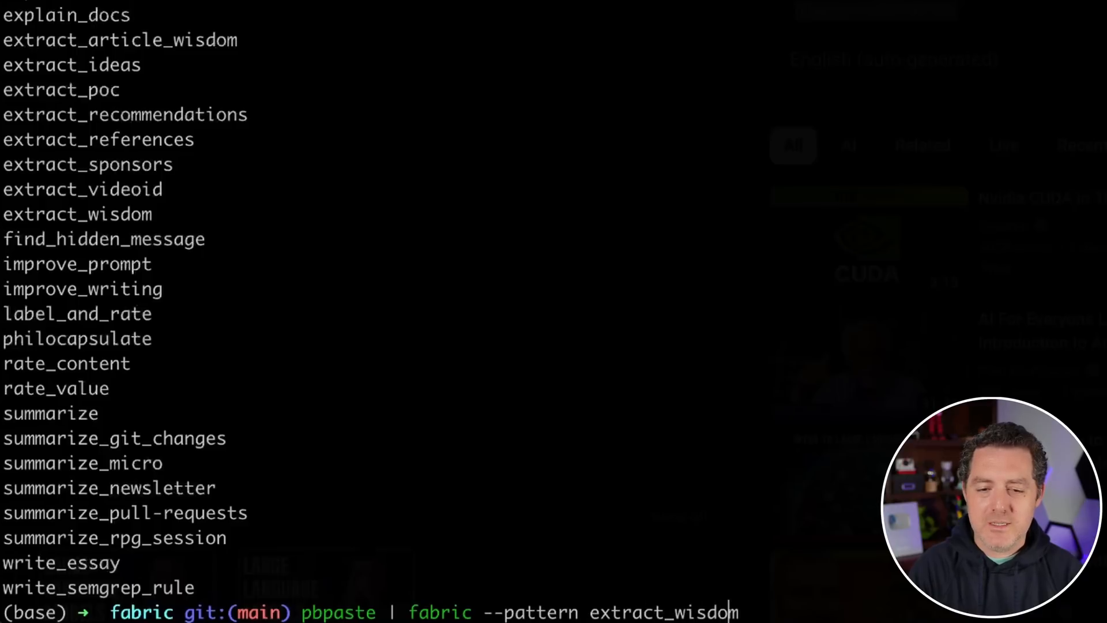
Copy the transcript and prepare pbpaste | fabric --pattern extract_wisdom at the Terminal prompt
left_click(338, 608)
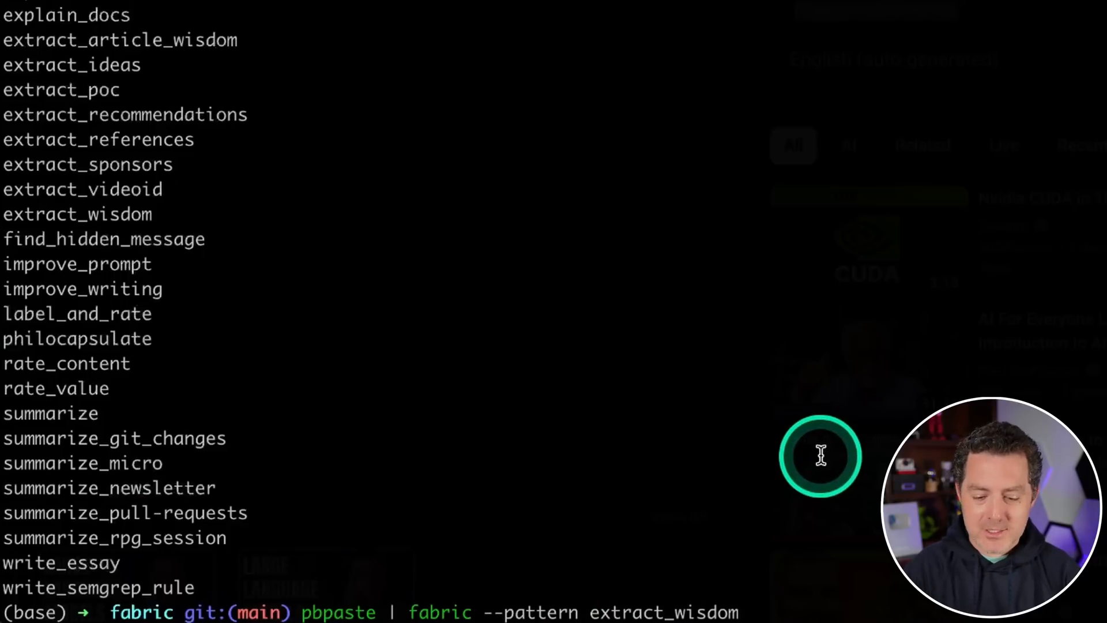
left_click(821, 455)
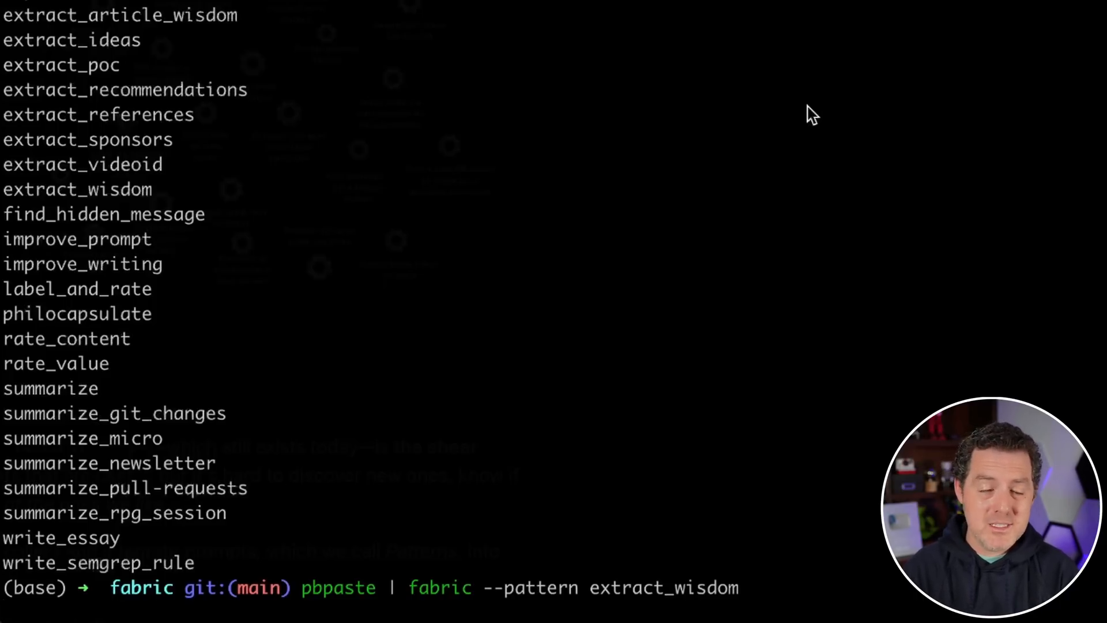
left_click(632, 113)
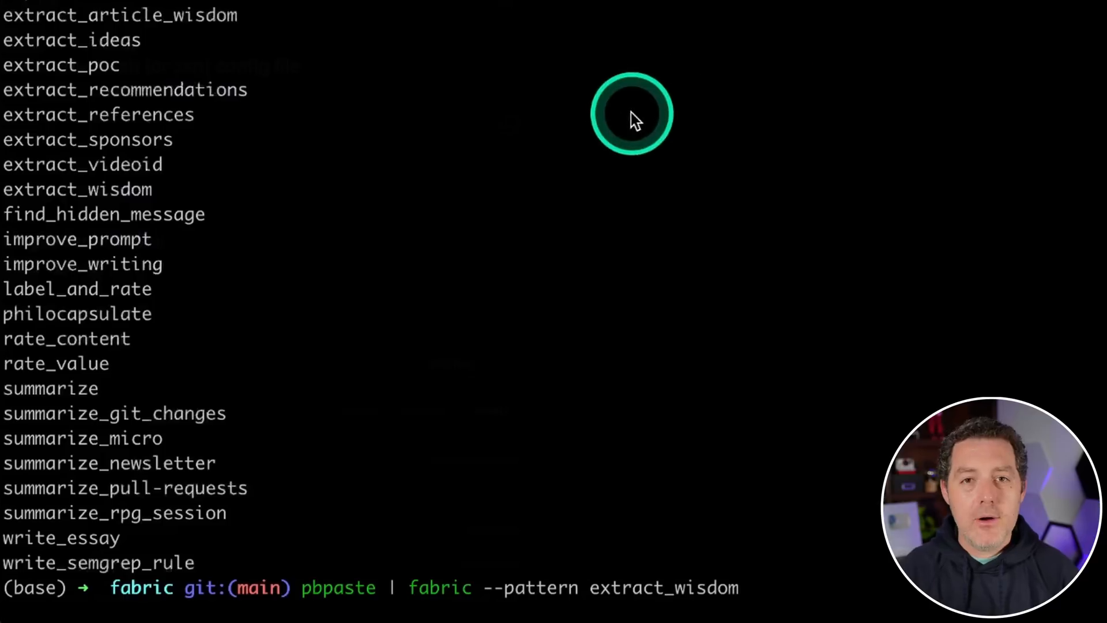
mouse_move(638, 175)
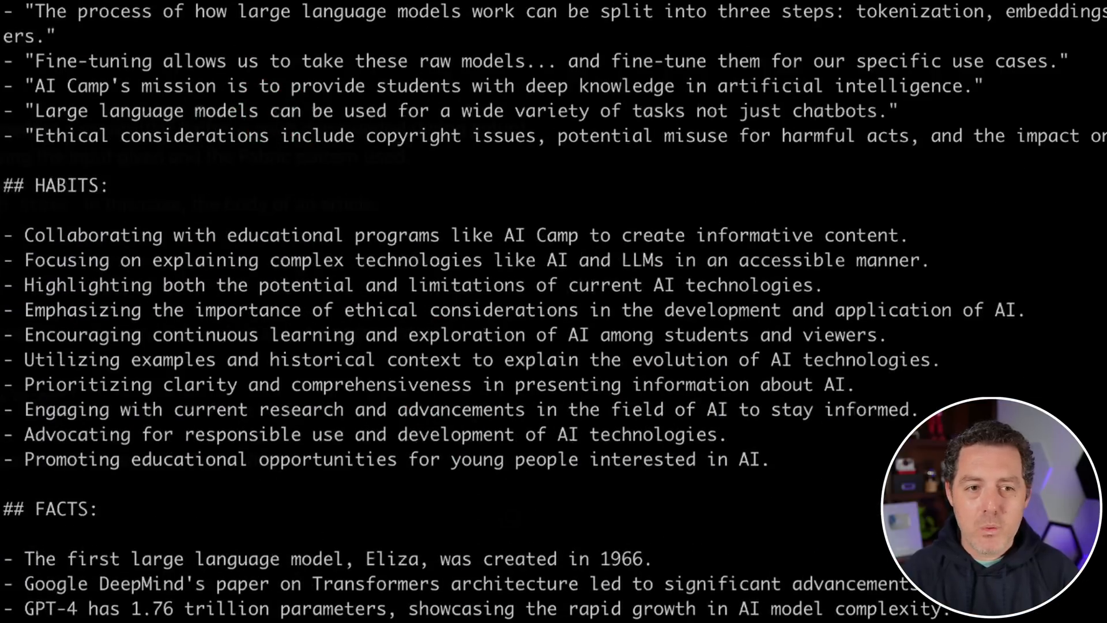
Review the extract_wisdom output's quotes, HABITS, FACTS and REFERENCES sections
left_click_drag(20, 11, 897, 111)
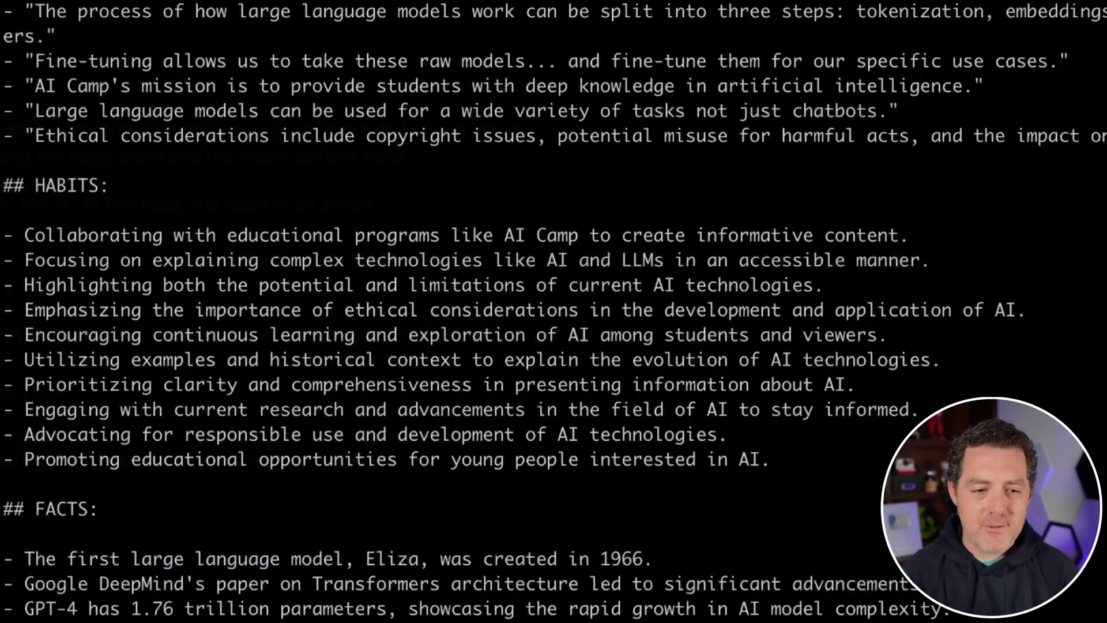
scroll("down", 3)
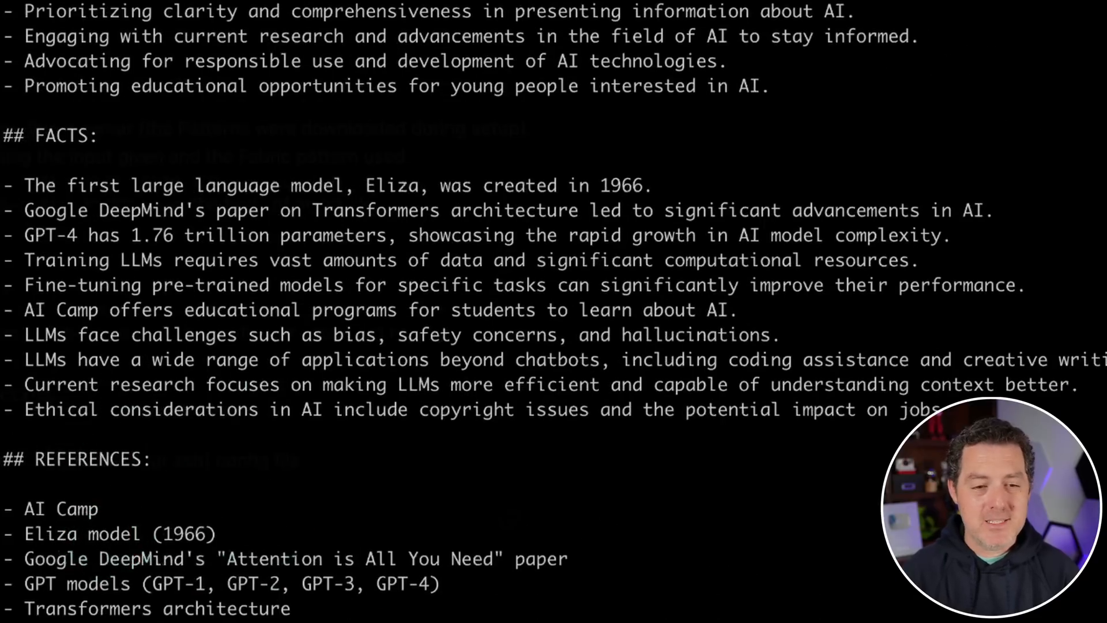
scroll("down", 3)
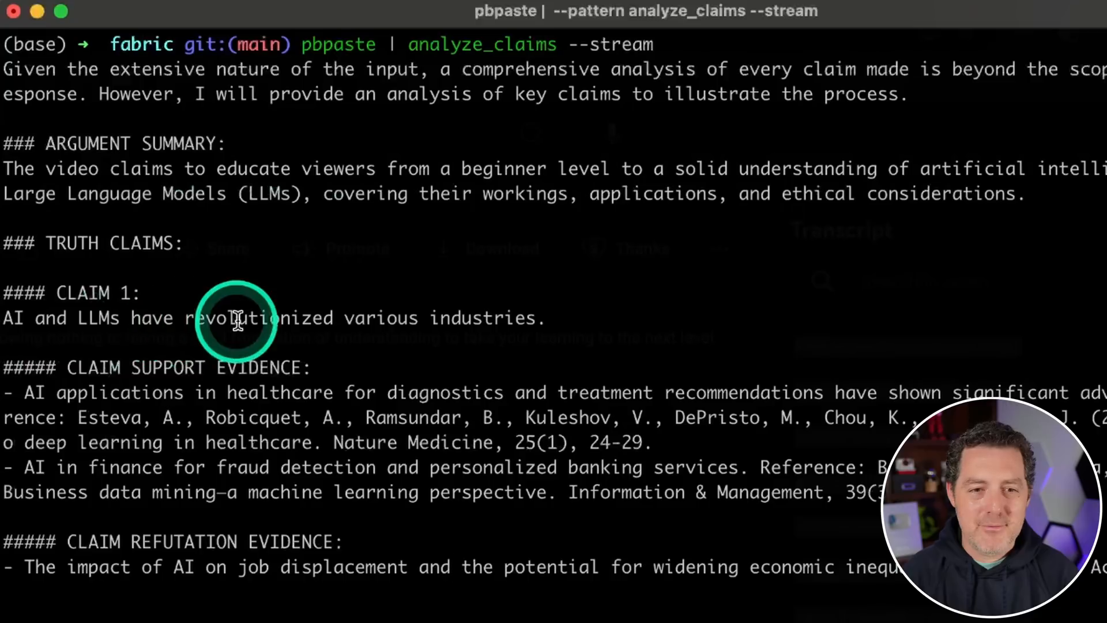
mouse_move(429, 366)
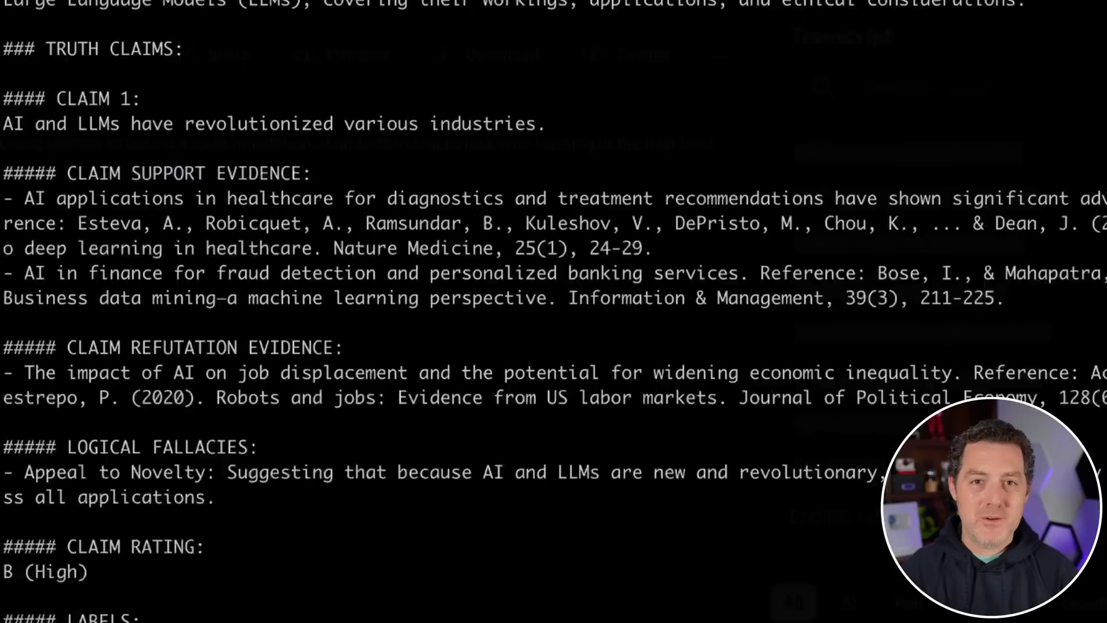
Scroll the analyze_claims output down to the OVERALL SCORE section showing a B- average claim score
scroll("down", 3)
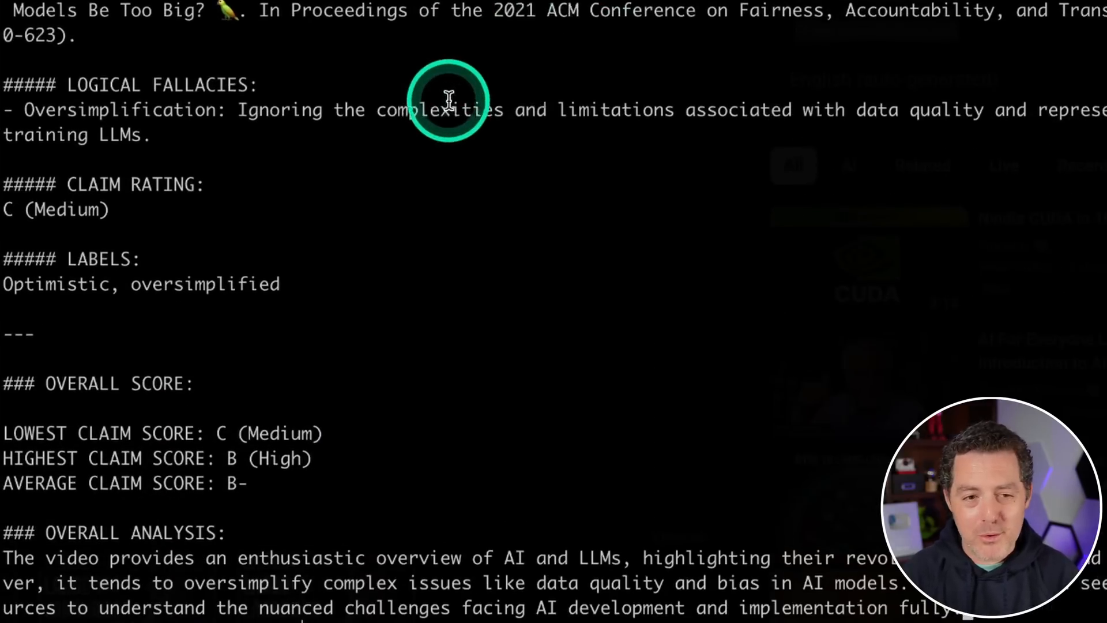
mouse_move(226, 385)
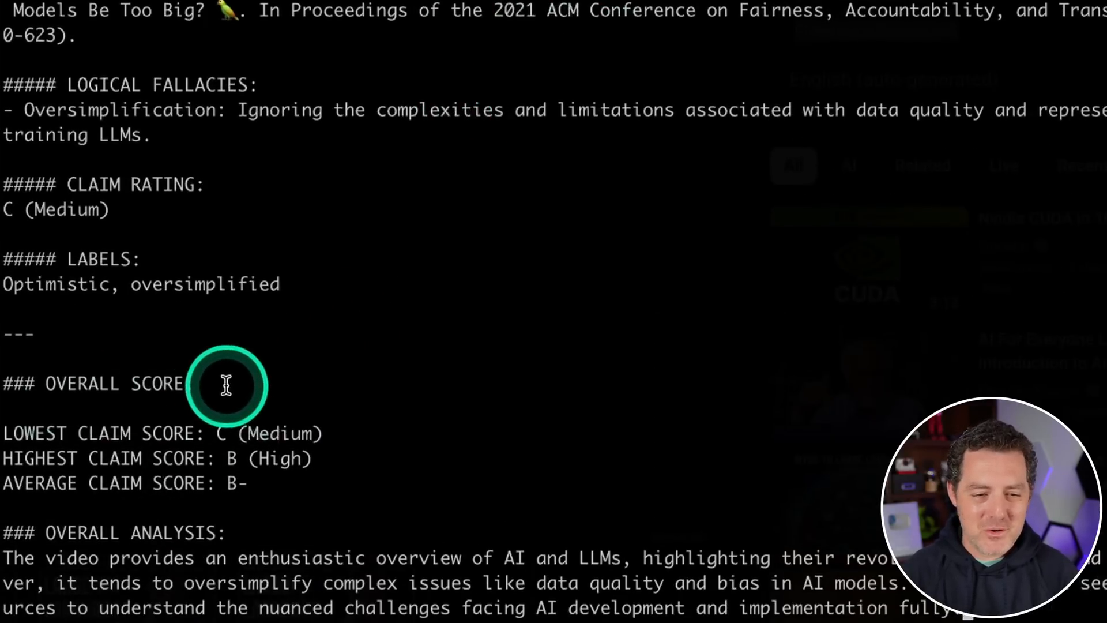